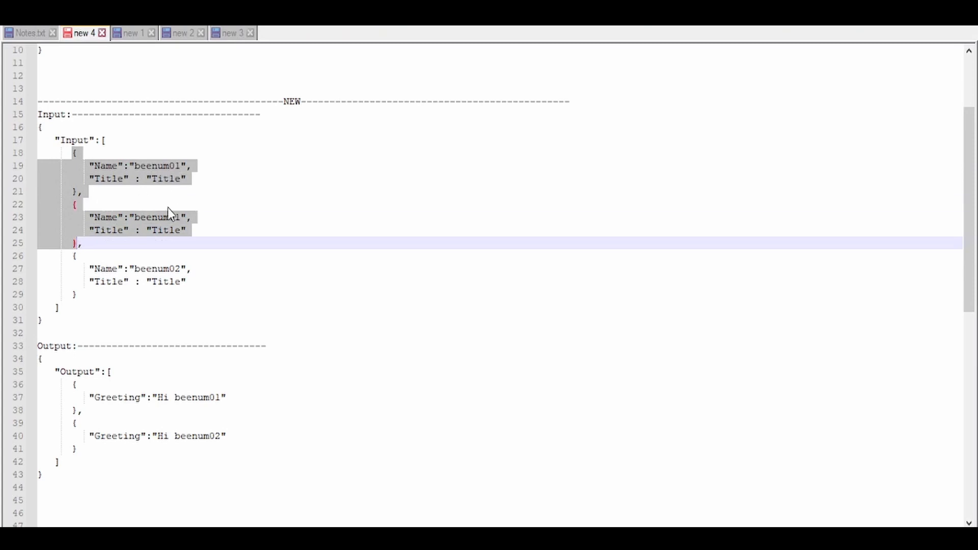
# - Expand Response Wrapper, the for-each Output and the source Input's Name and Title fields
pyautogui.click(173, 312)
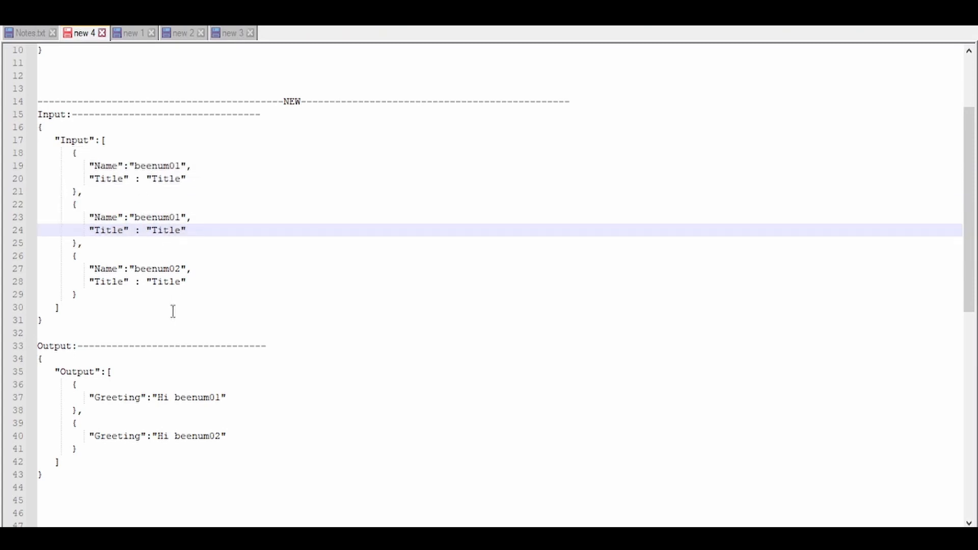
pyautogui.click(150, 230)
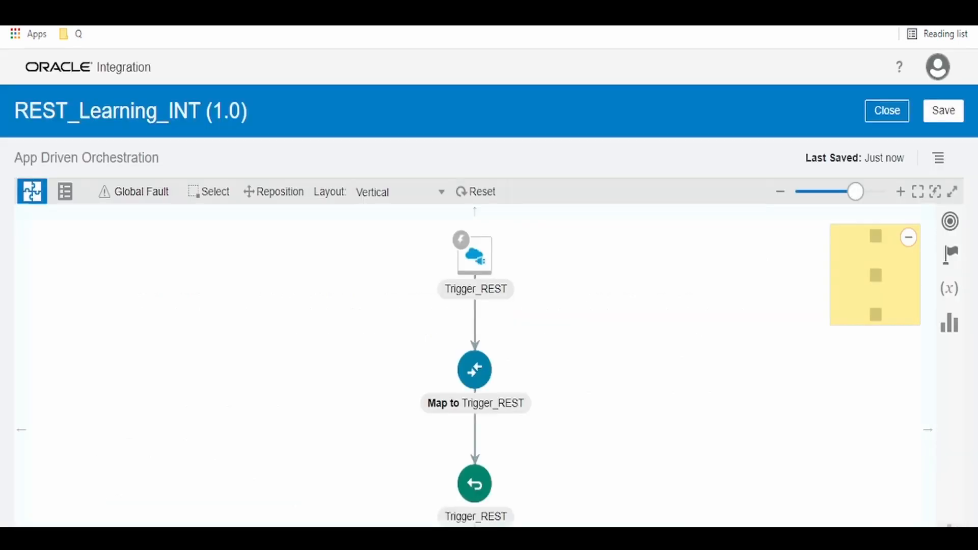
pyautogui.moveTo(417, 353)
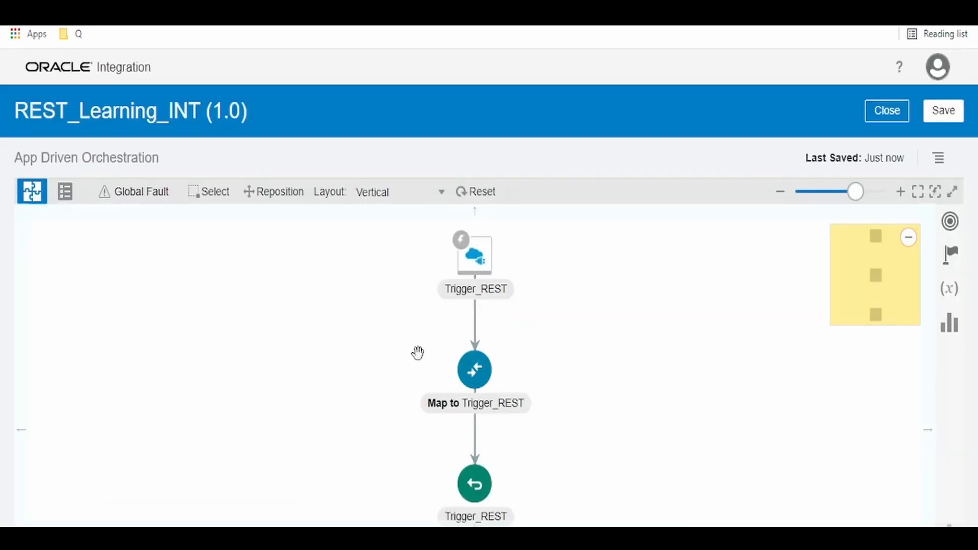
pyautogui.moveTo(68, 140)
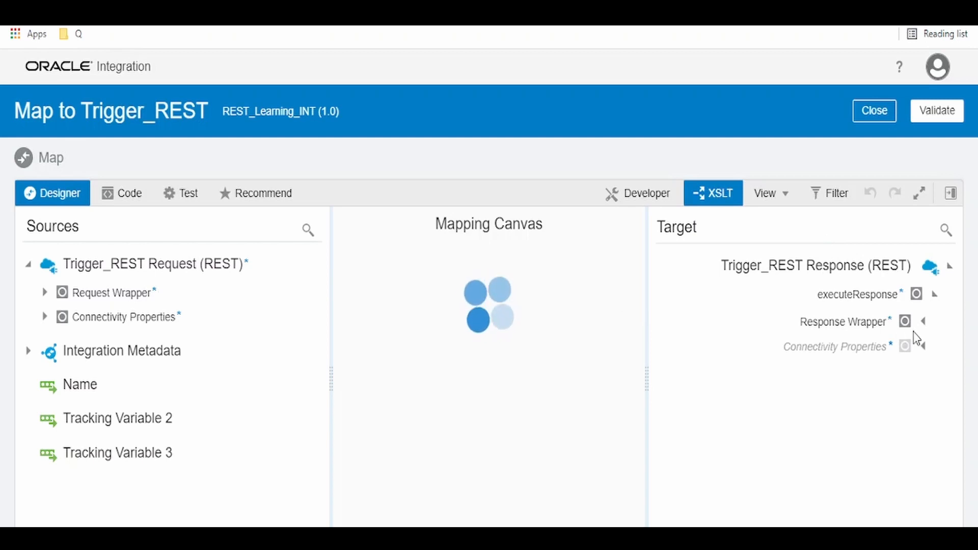
pyautogui.click(925, 321)
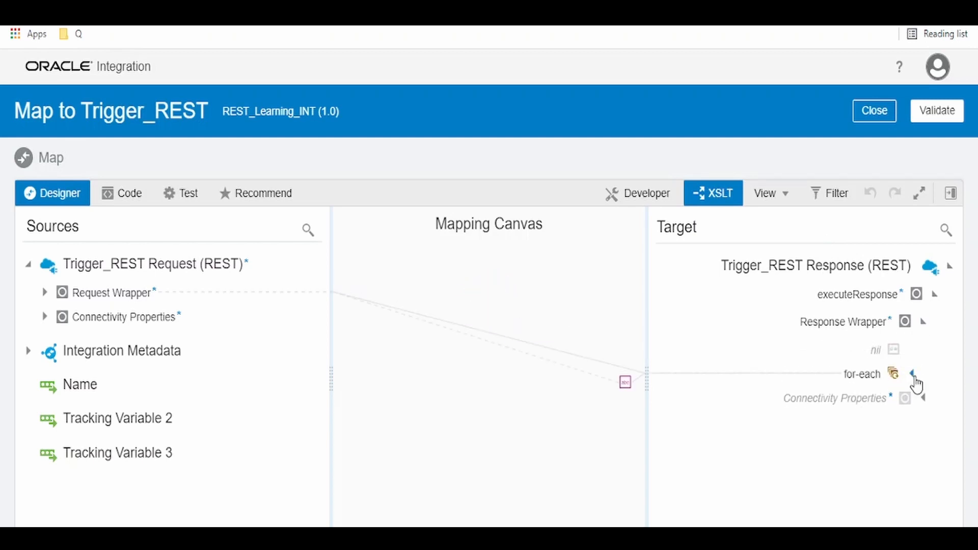
pyautogui.click(44, 292)
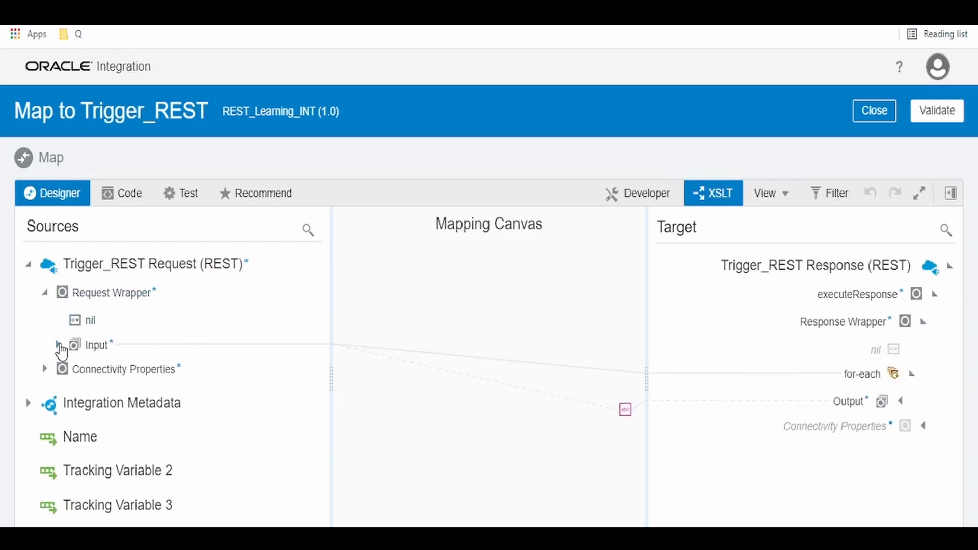
pyautogui.click(58, 343)
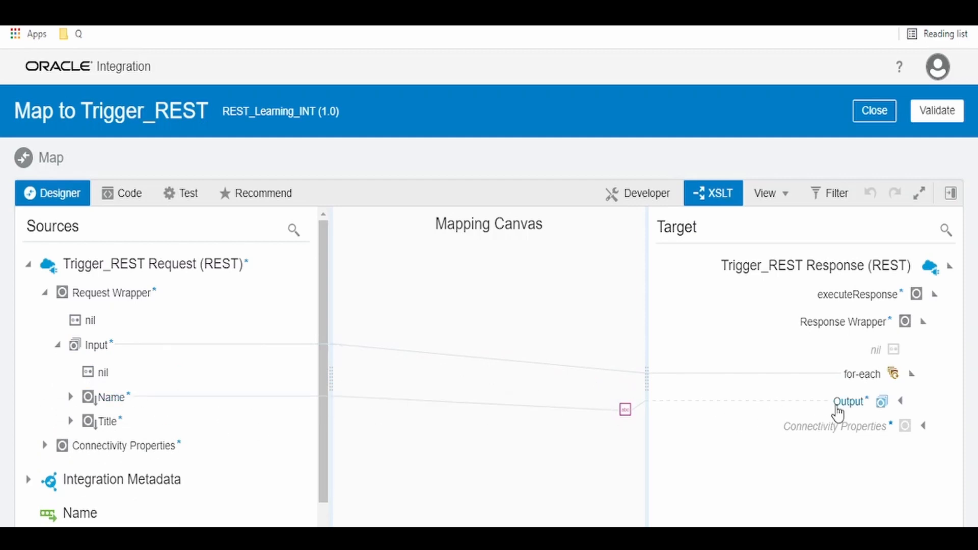
# - Show the map's generated XSLT source in the Code view
pyautogui.click(121, 193)
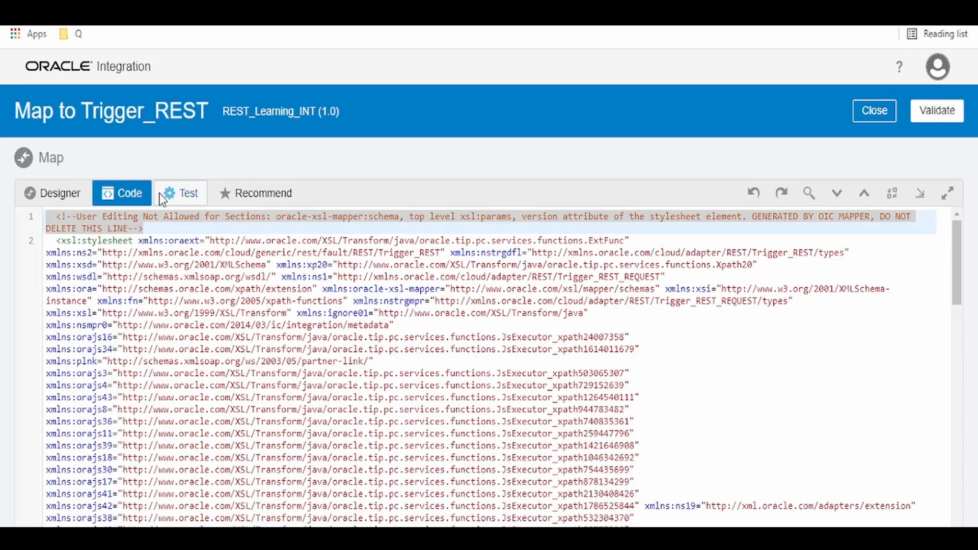
# - Edit the test request Name values to beenum01, beenum01, beenum02 and execute the test
pyautogui.click(187, 193)
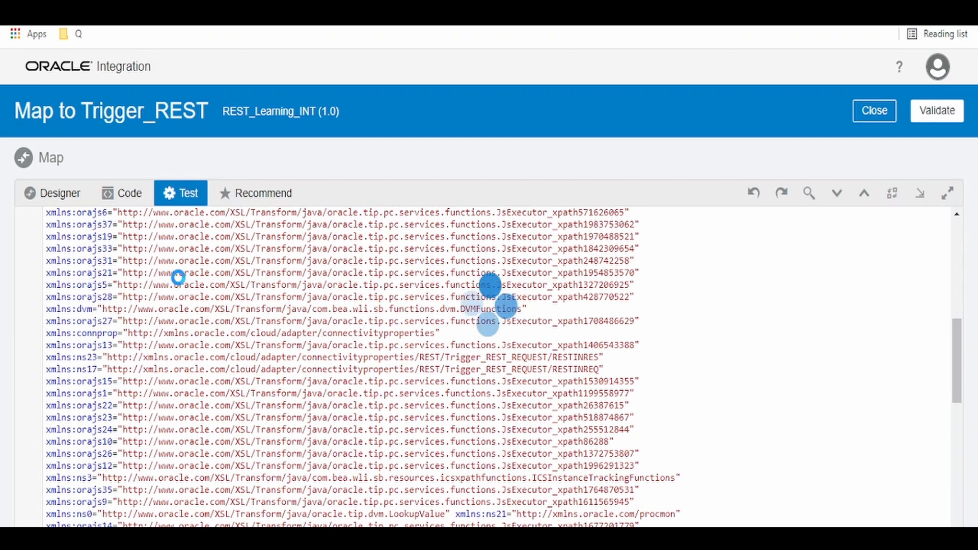
pyautogui.click(181, 193)
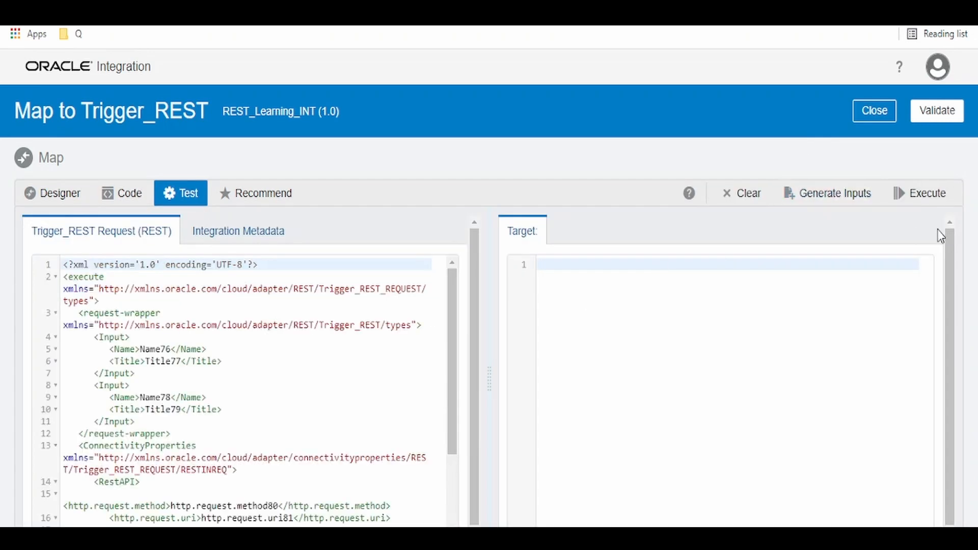
pyautogui.doubleClick(154, 349)
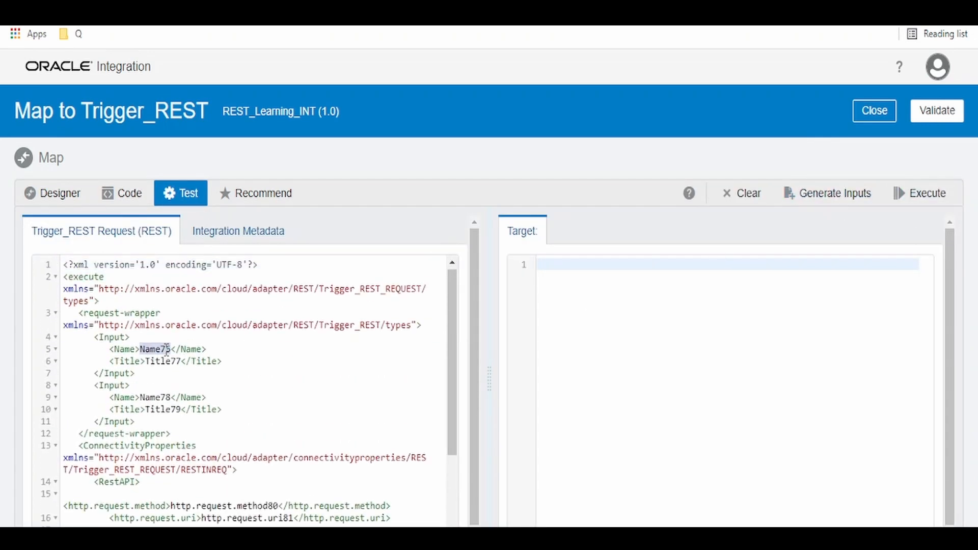
pyautogui.write('beenum01')
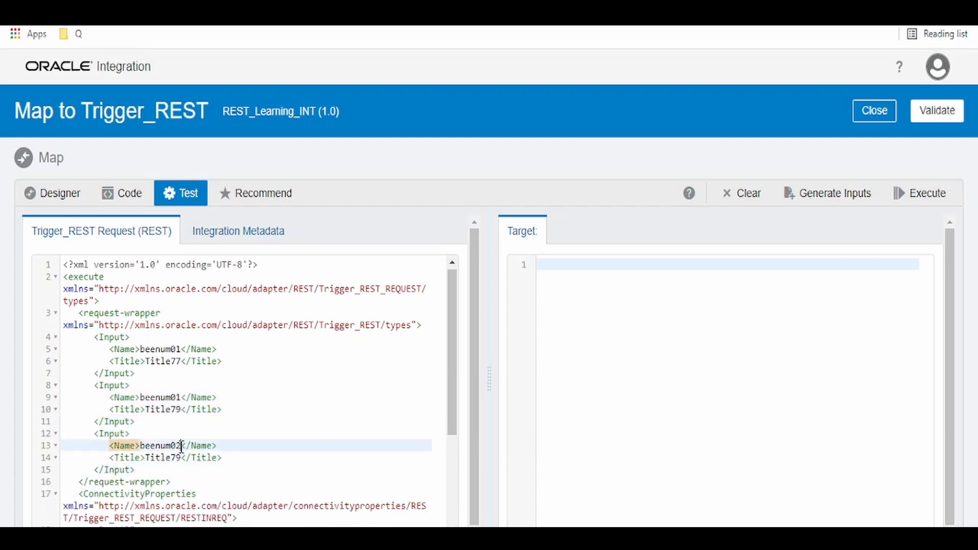
pyautogui.click(927, 193)
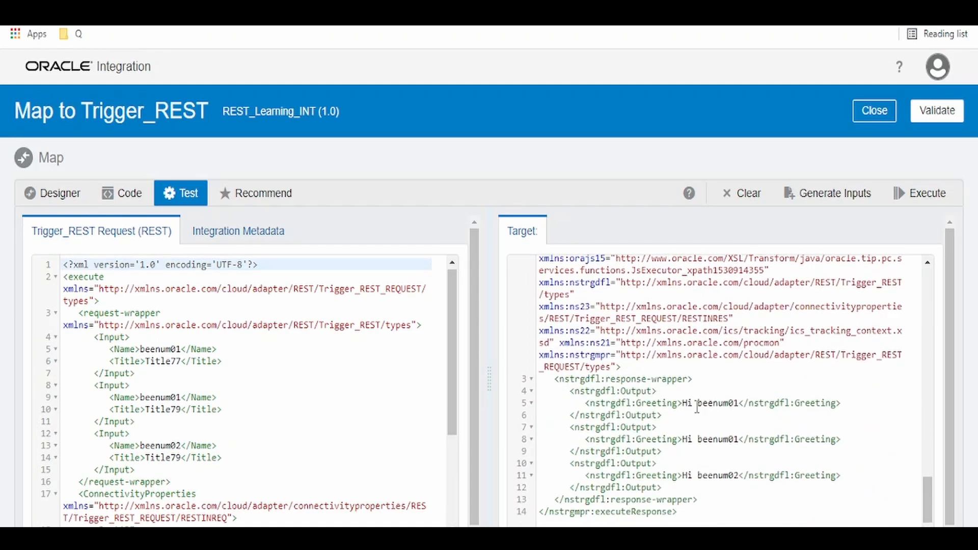
pyautogui.moveTo(761, 479)
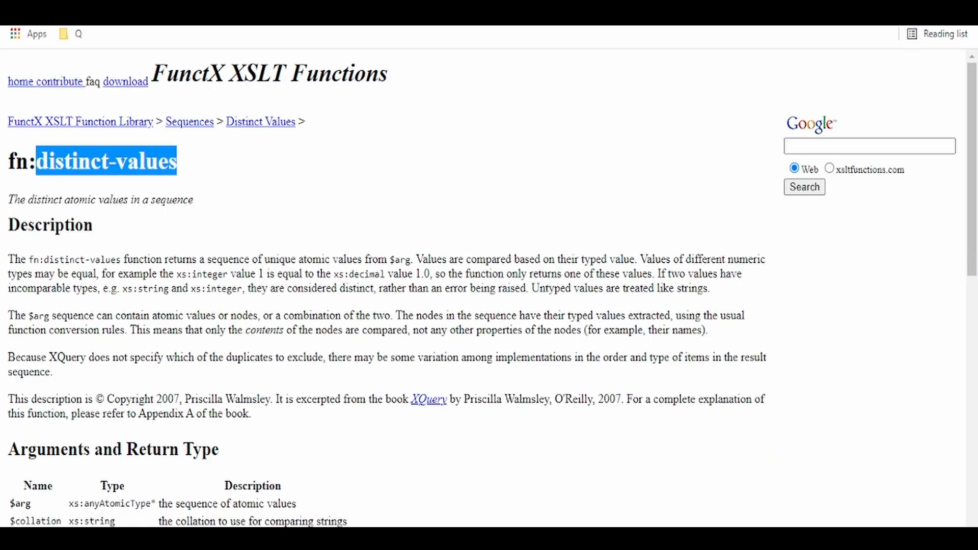
# - Select the fn:distinct-values heading on the FunctX XSLT reference page
pyautogui.moveTo(177, 161); pyautogui.dragTo(3, 122)
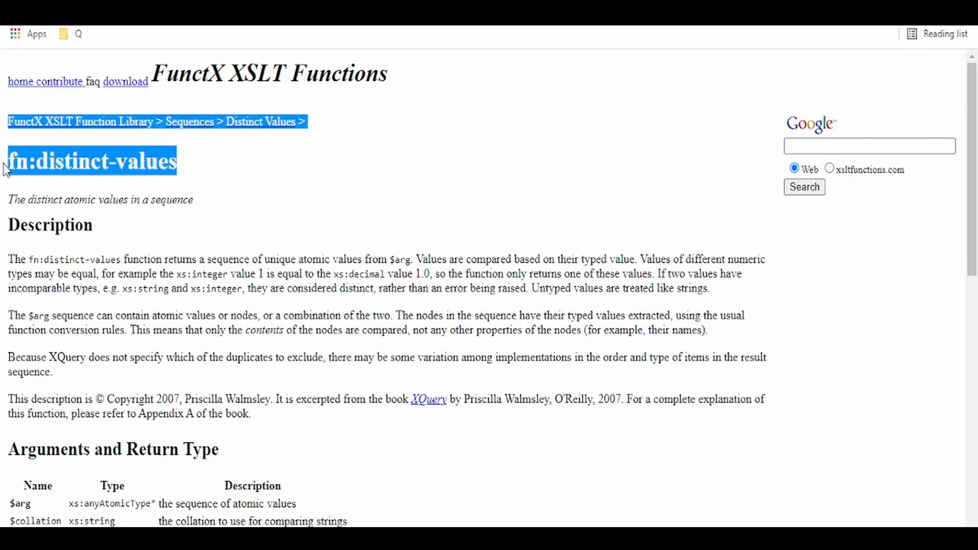
pyautogui.doubleClick(145, 161)
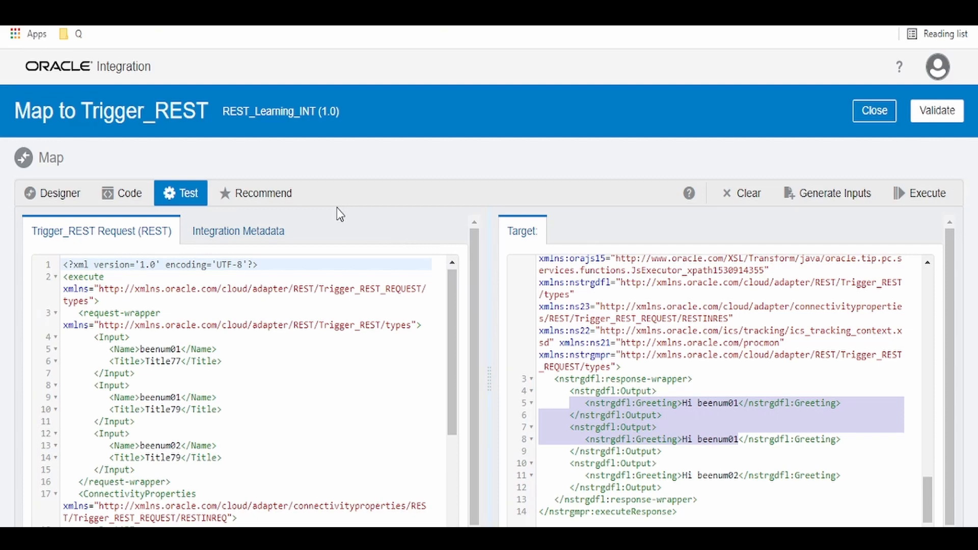
pyautogui.click(129, 192)
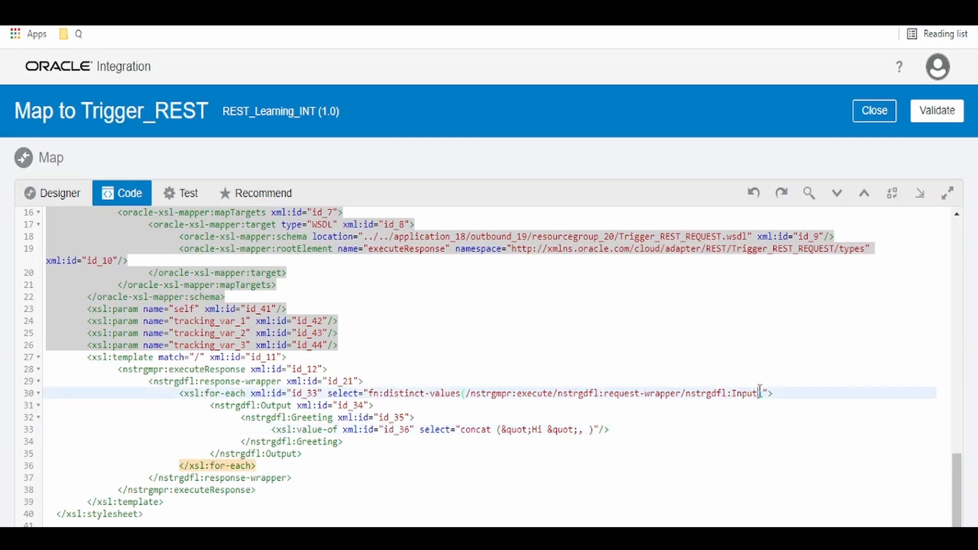
# - Make for-each select fn:distinct-values over Input/Name and use . as concat's second argument
pyautogui.write('/nstrgdfl:Name)')
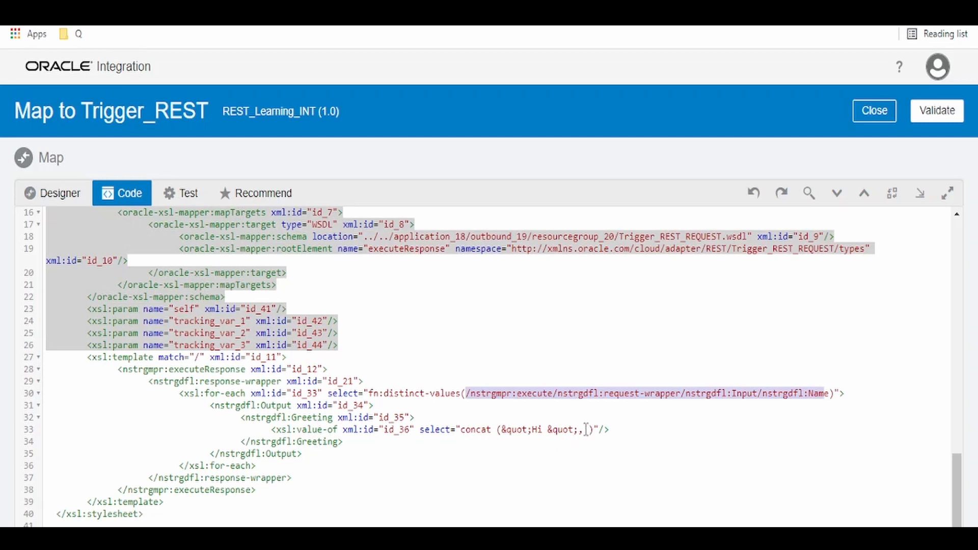
pyautogui.click(583, 429)
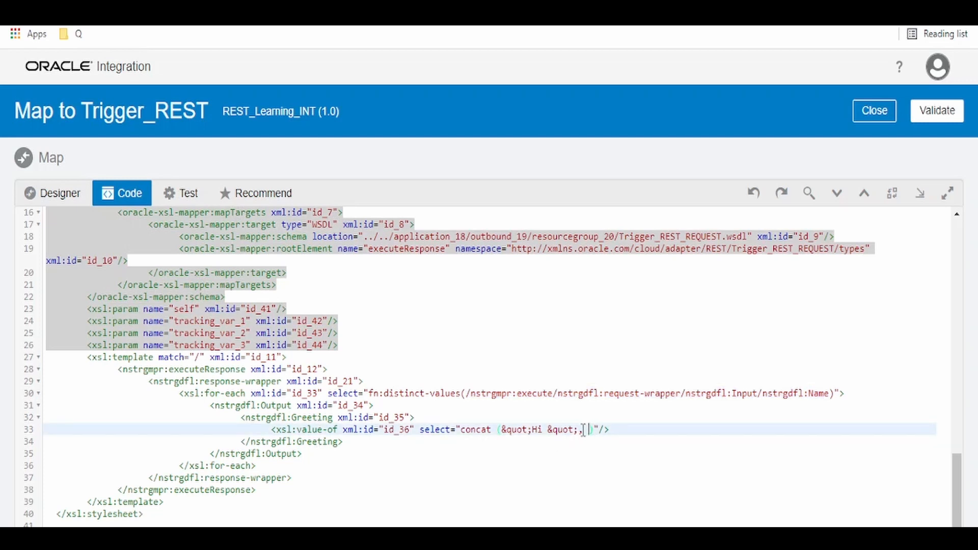
pyautogui.write('.')
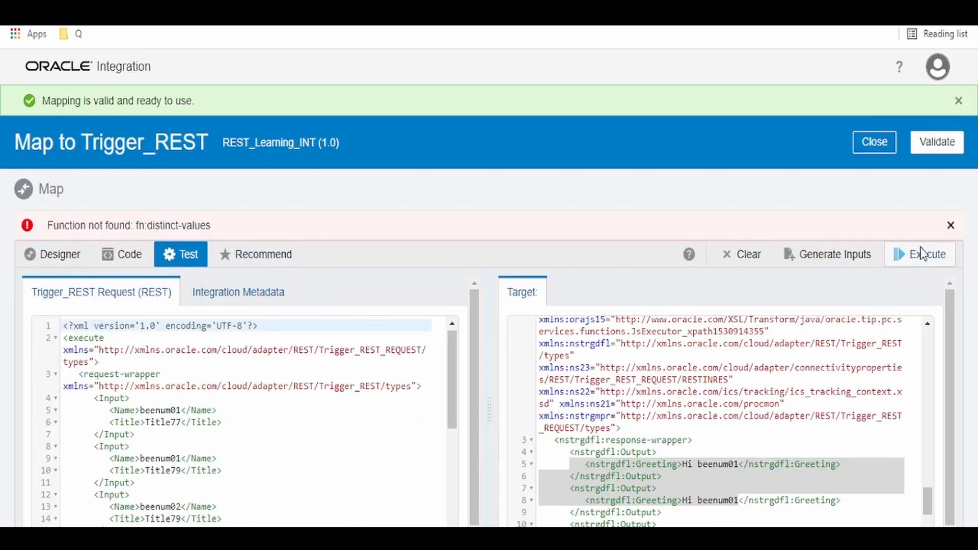
# - Rerun the test and check the output holds only Hi beenum01 and Hi beenum02
pyautogui.click(926, 254)
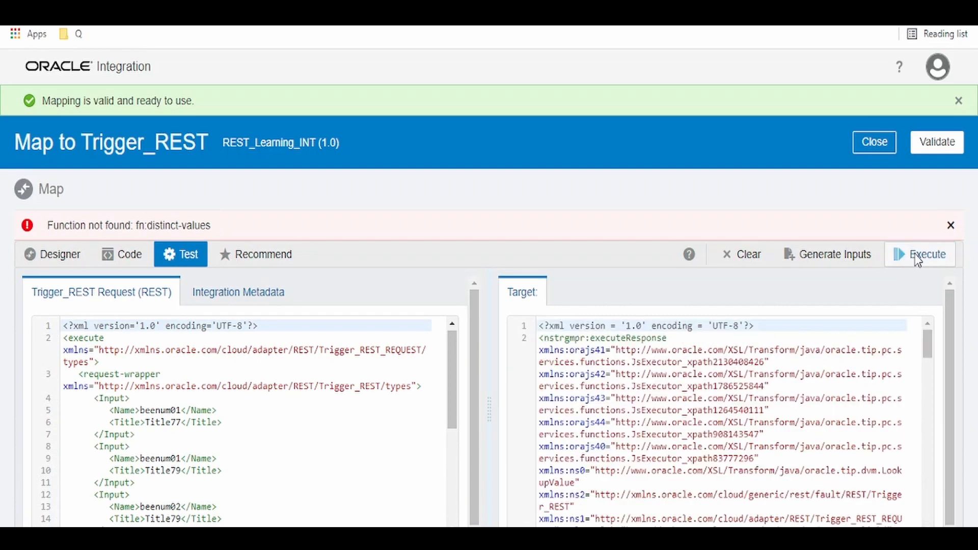
pyautogui.click(928, 253)
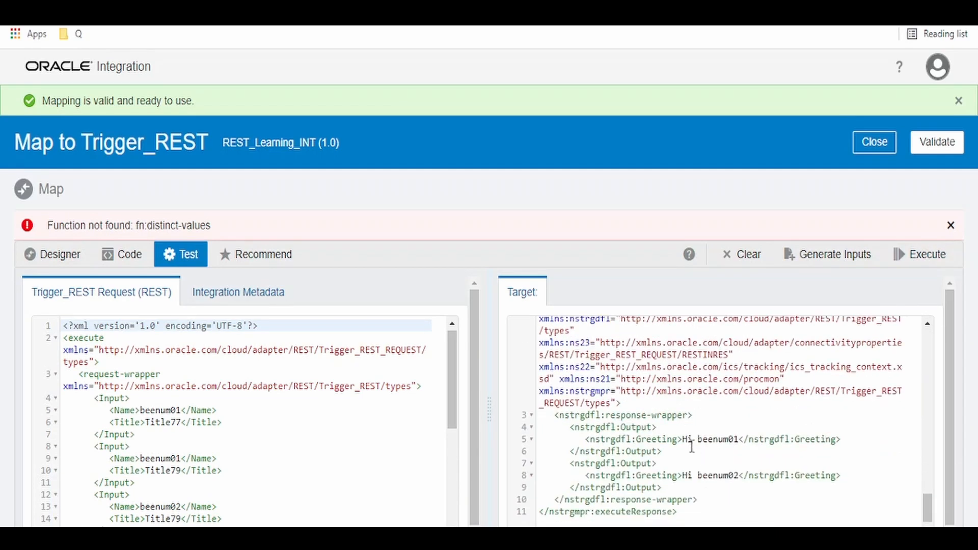
pyautogui.scroll(-3)
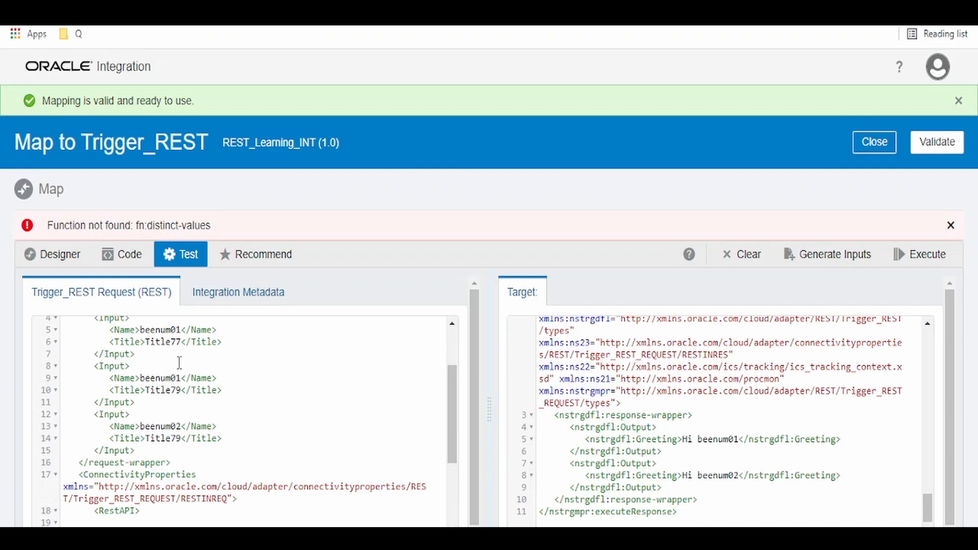
pyautogui.moveTo(763, 454)
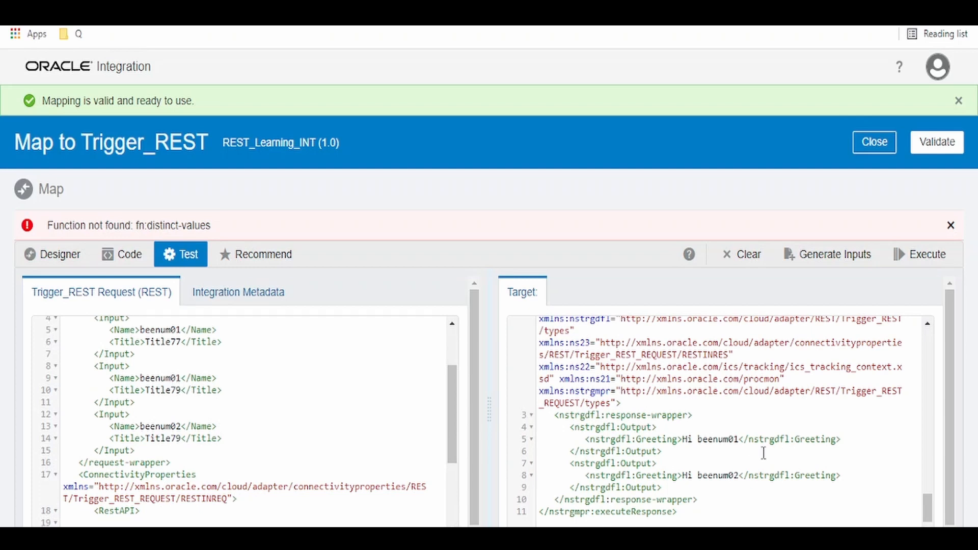
pyautogui.moveTo(656, 526)
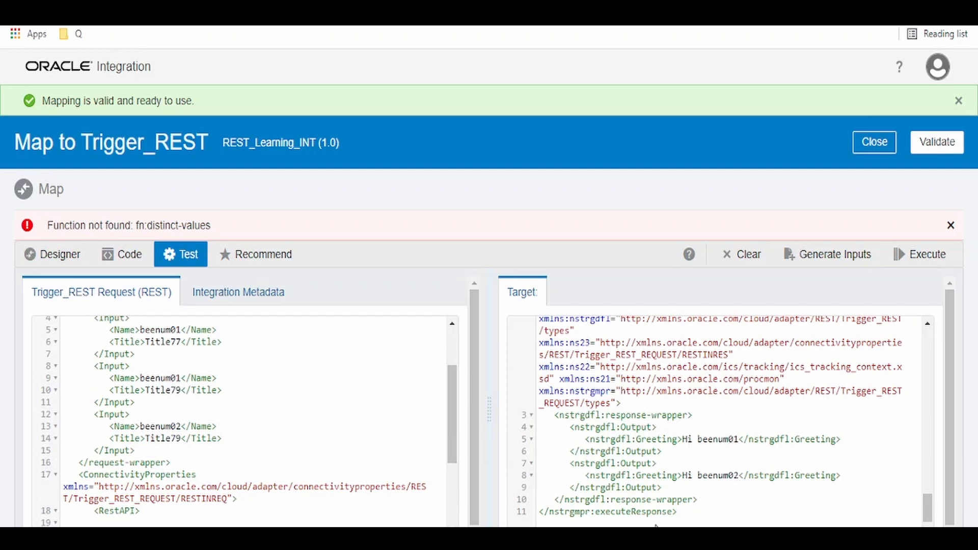